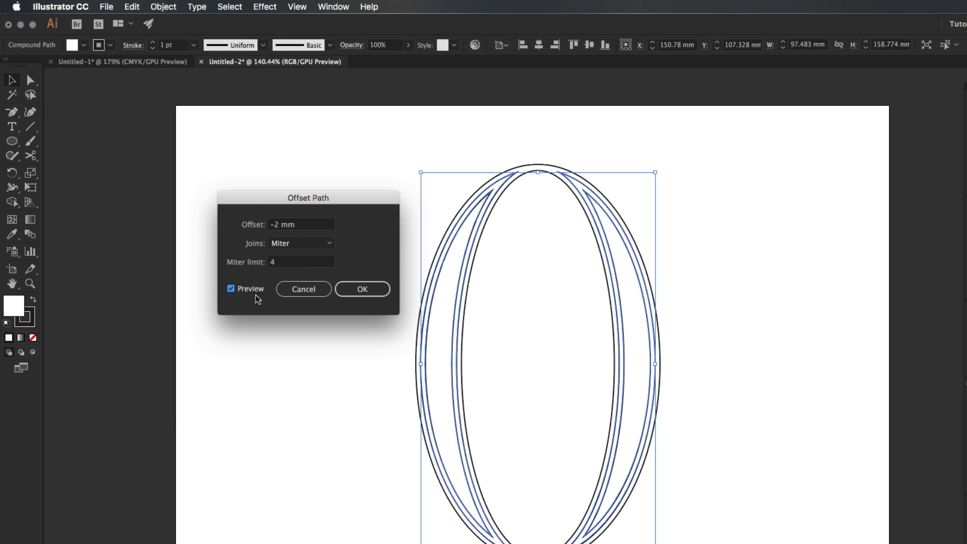
Confirm the inward offset so the O's rings can take dark and light grey fills
left_click(362, 289)
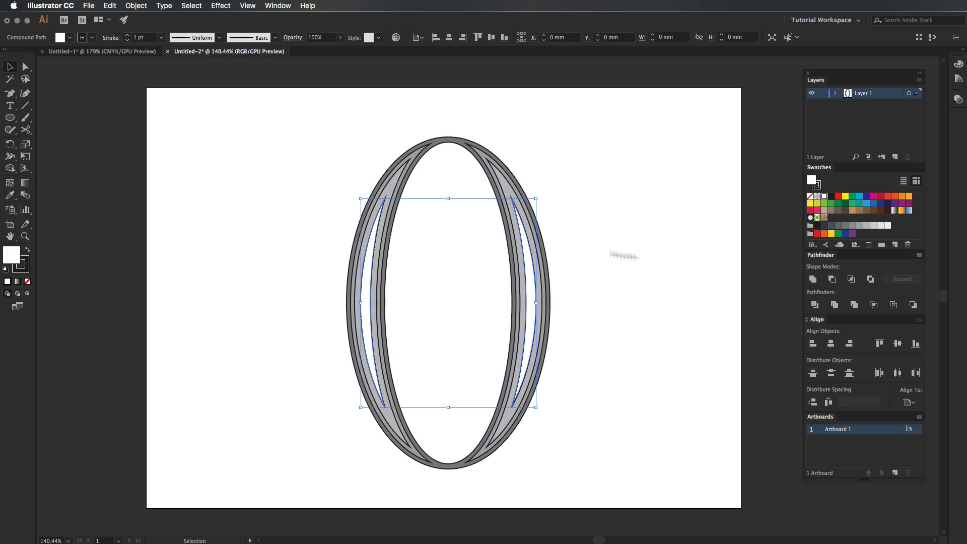
Deselect the inset outline on the inner lens-shaped bands by clicking the canvas
left_click(587, 223)
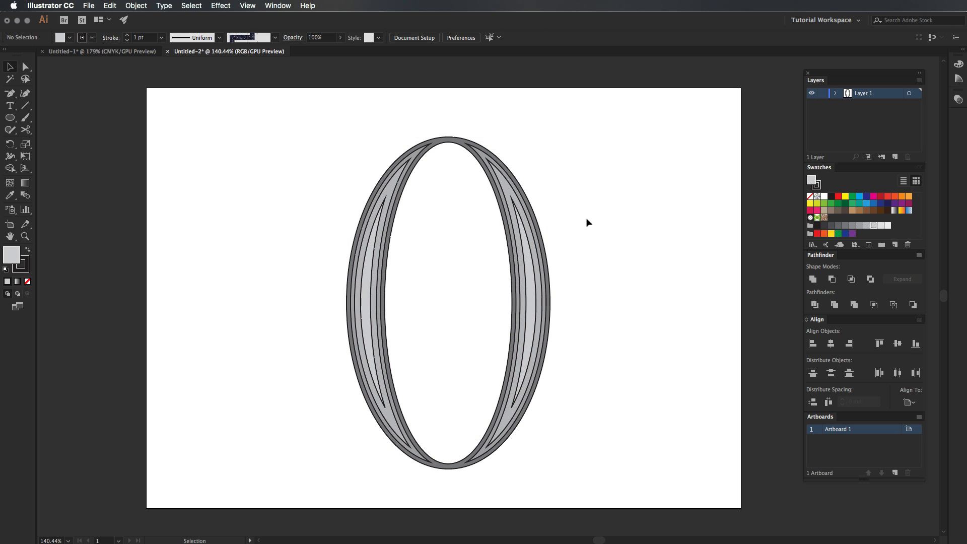
Clear the selection before drawing the top and bottom horizontal lines for the blend
left_click(163, 7)
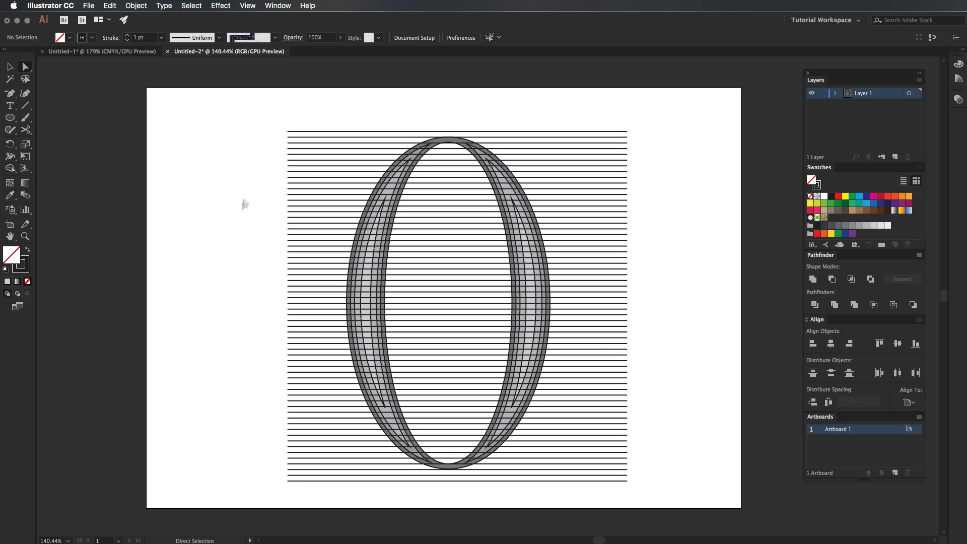
Give the blend's top line a light grey stroke so stripes fade to black
left_click(524, 130)
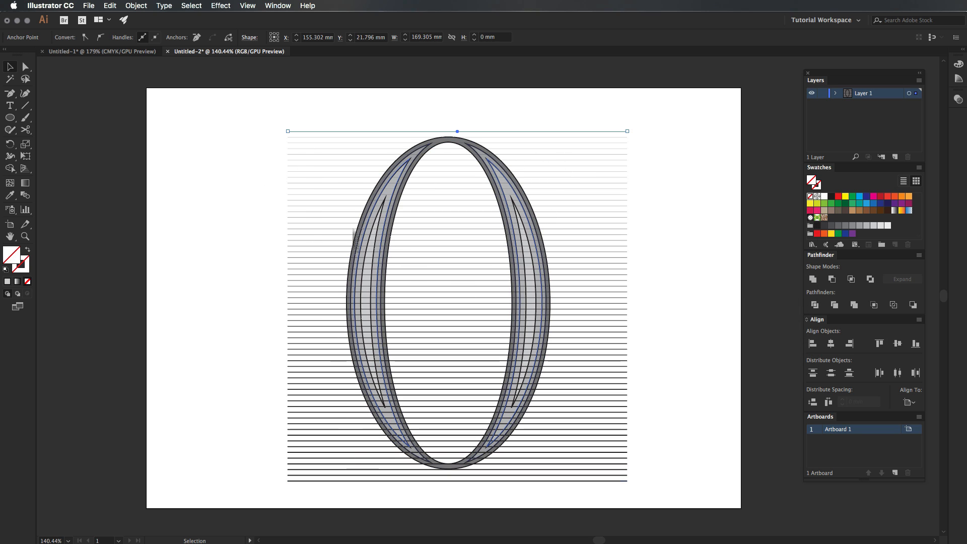
left_click(727, 293)
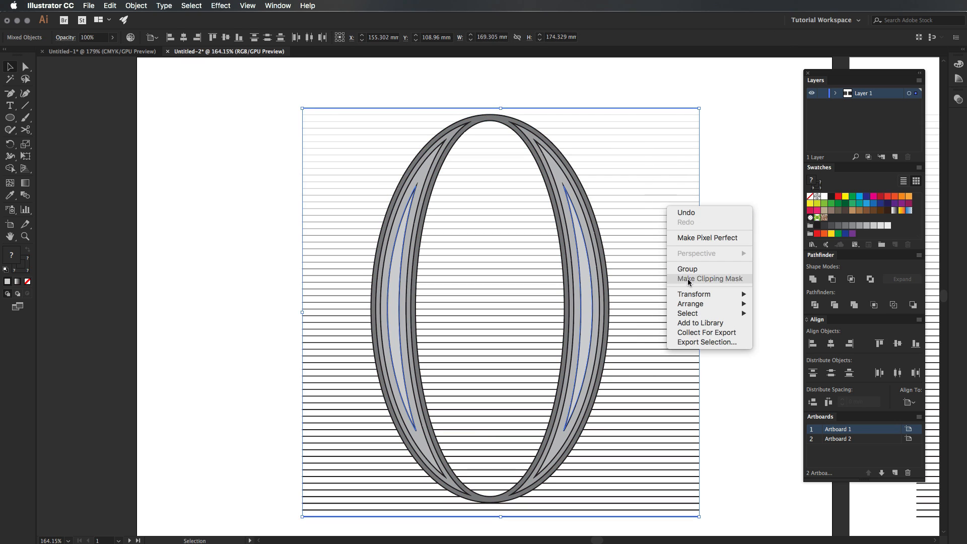
Make a clipping mask so the stripe blend shows only inside the pasted band shape
left_click(709, 278)
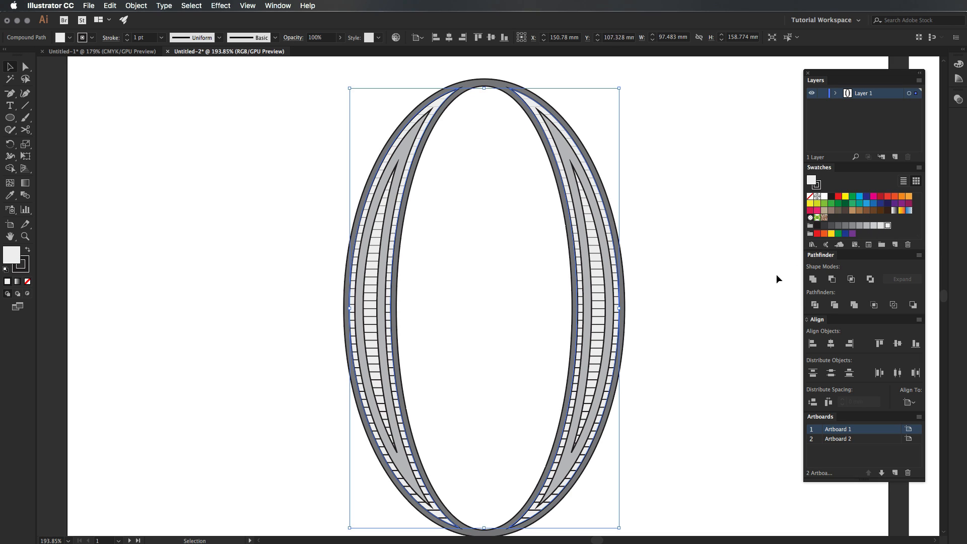
Deselect after clipping stripes into the remaining band beside the grey lens shapes
left_click(638, 260)
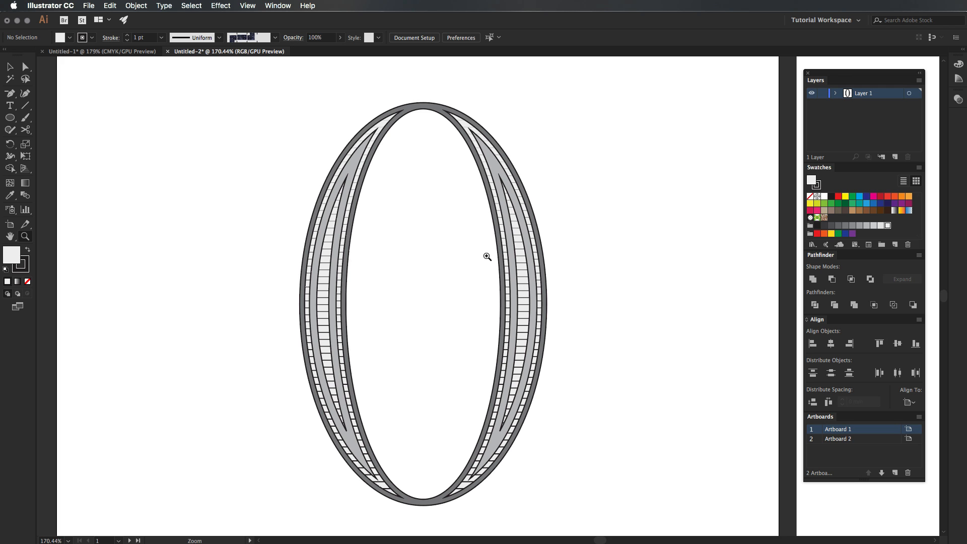
Switch to the Untitled-1 document showing the green, red and beige ornamental O
left_click(102, 51)
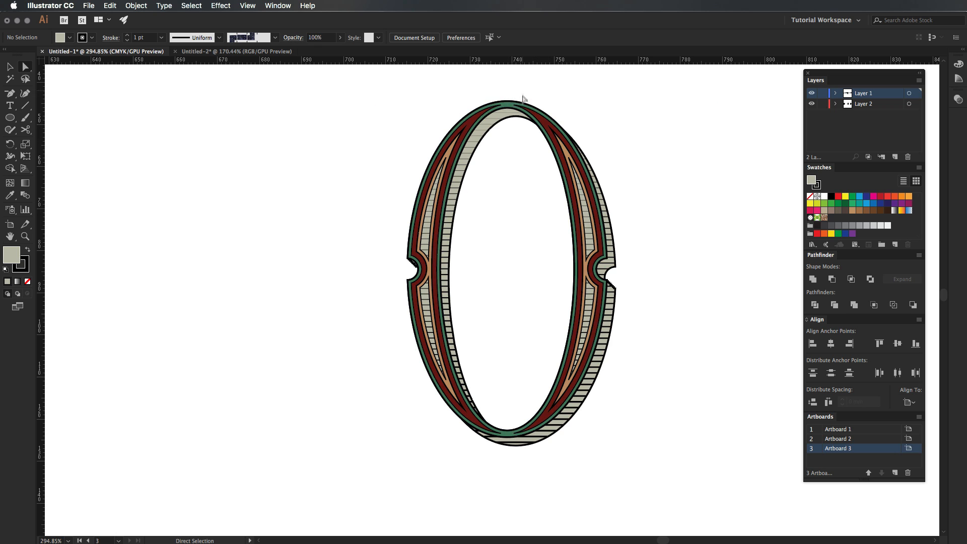
Return to the Untitled-2 grey striped O document
left_click(231, 51)
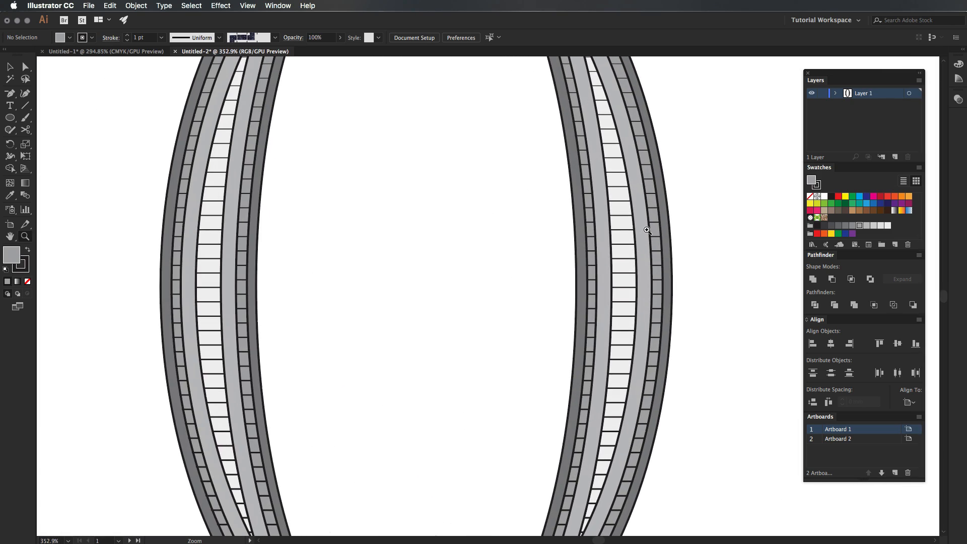